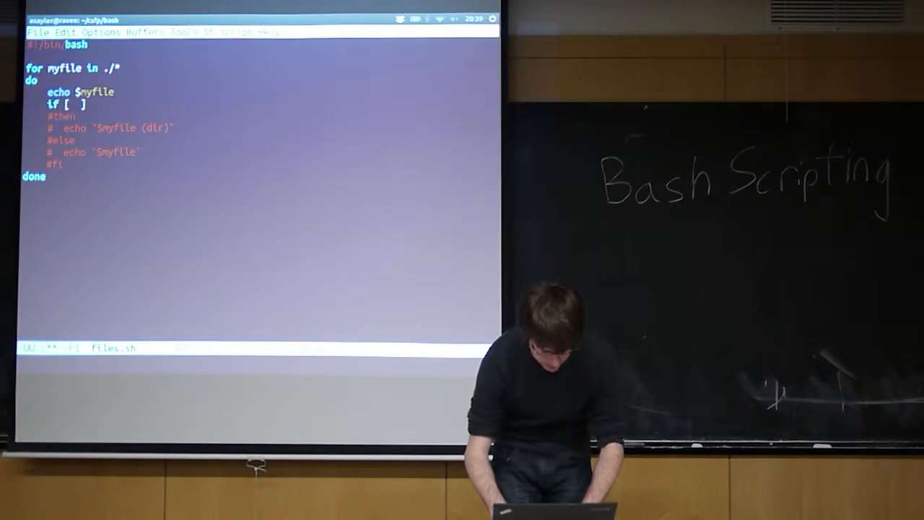
- Write a trial comparison 1 = 3, then 1 = $myfile, inside the if [ ] test of files.sh
type("1 = 3")
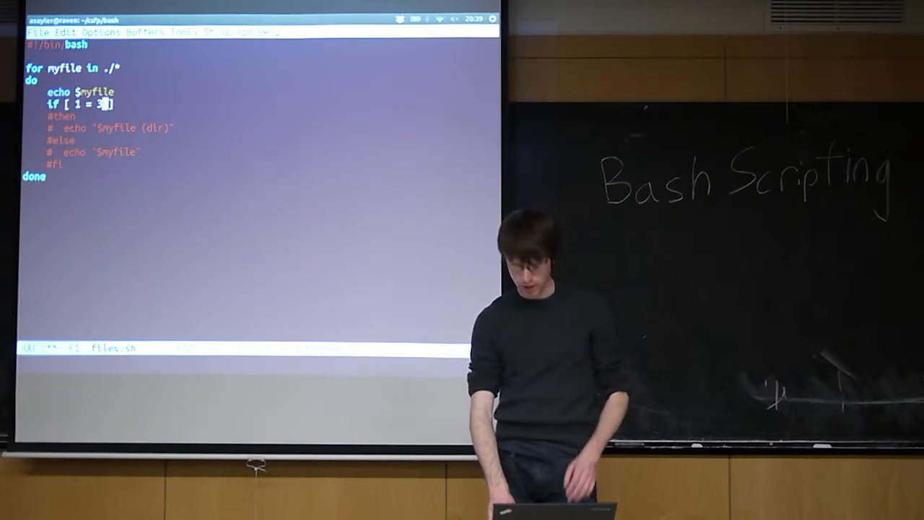
type("1")
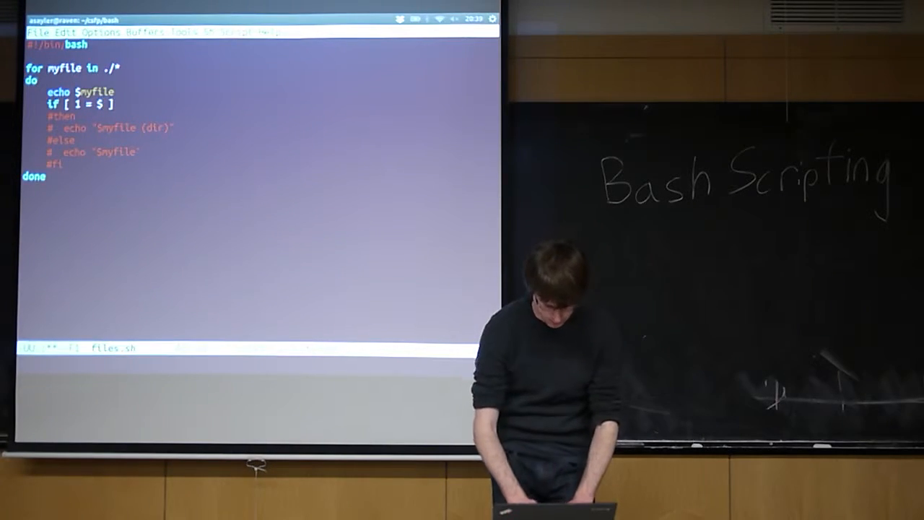
type("myfile")
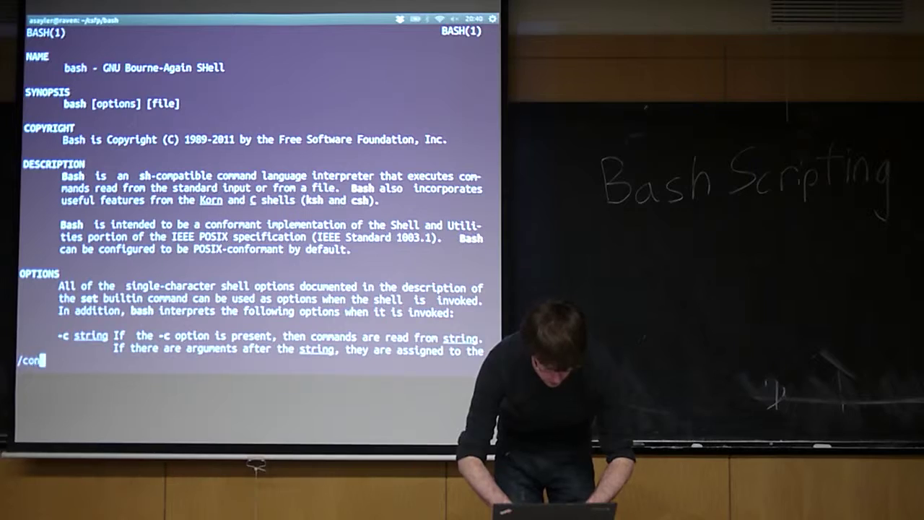
- Search the bash manual for 'conditional' to reach the CONDITIONAL EXPRESSIONS section
type("ditional")
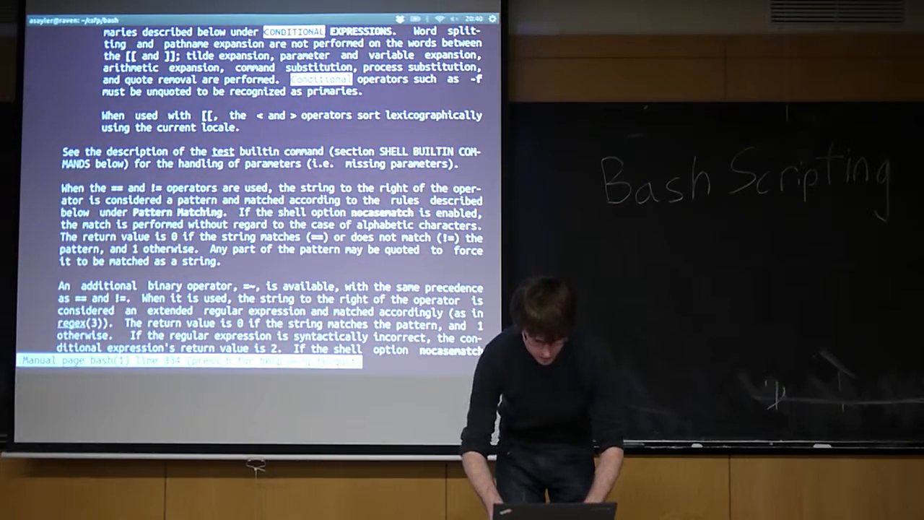
scroll("down", 3)
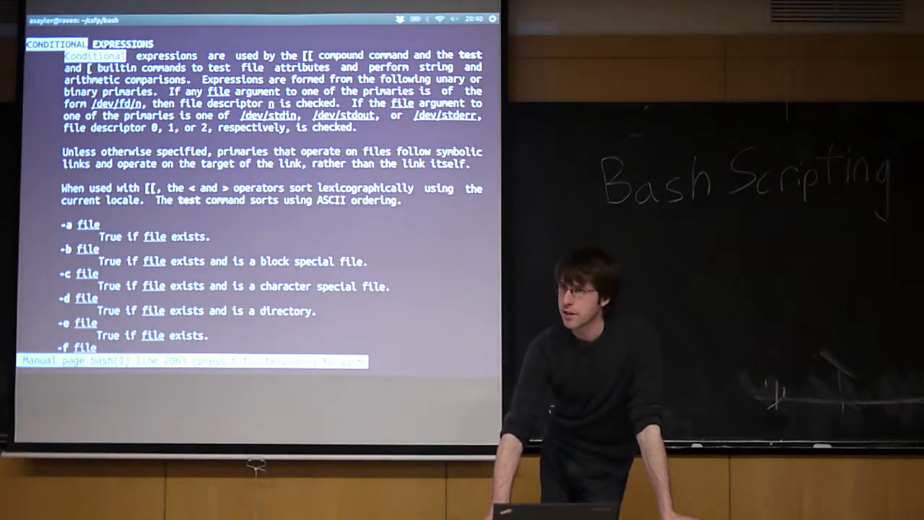
- Scroll the man page through the file test operators from -a down to -x
scroll("down", 3)
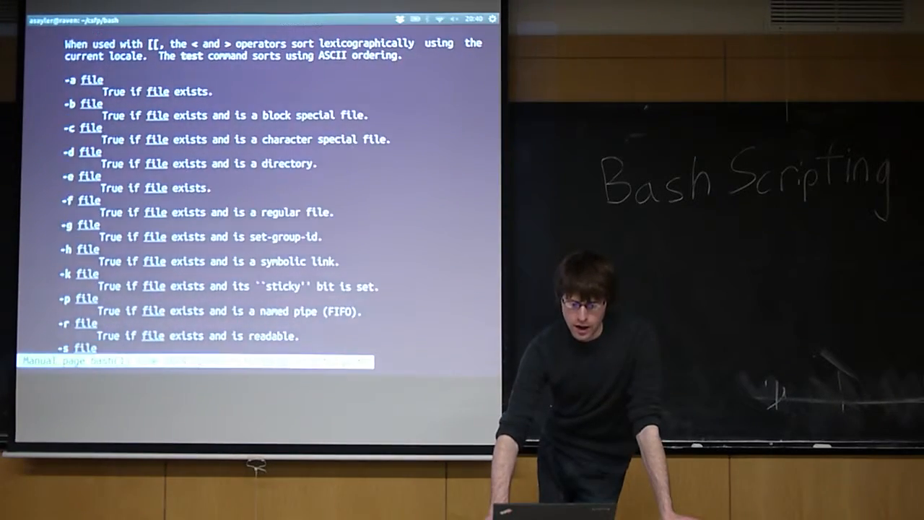
scroll("down", 3)
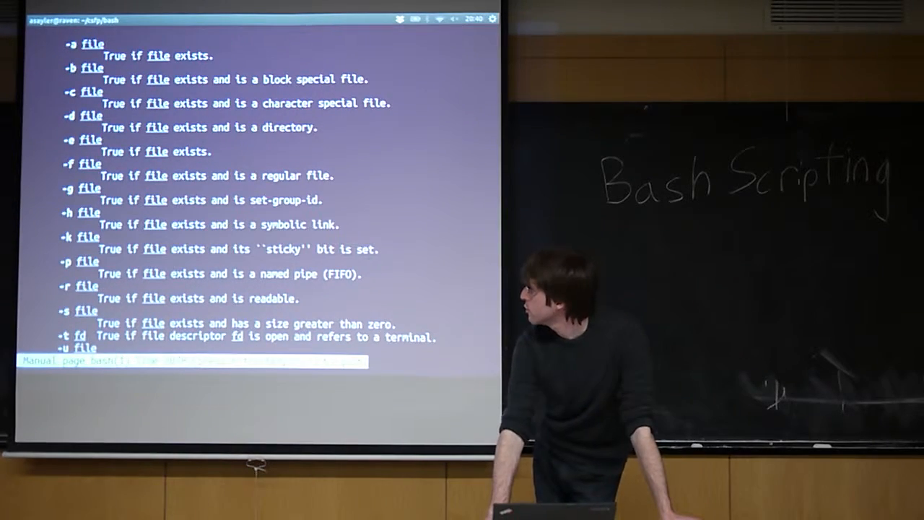
scroll("down", 3)
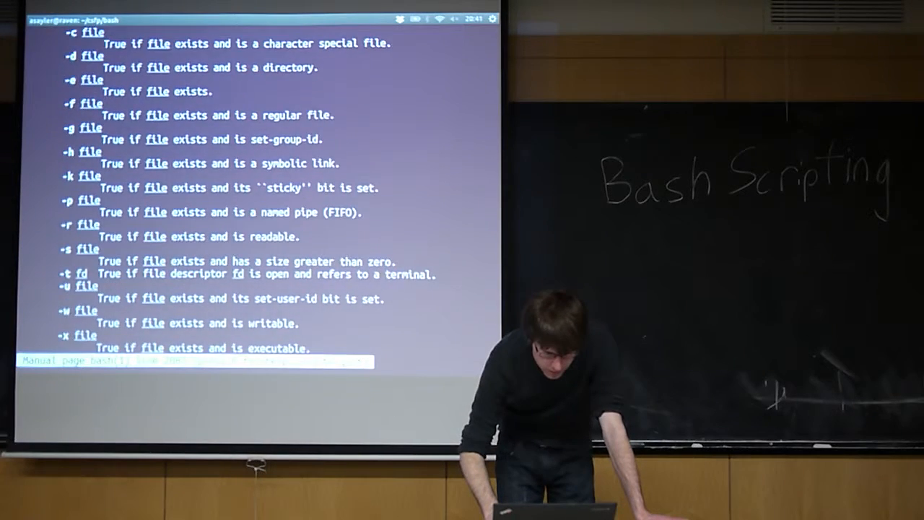
scroll("down", 3)
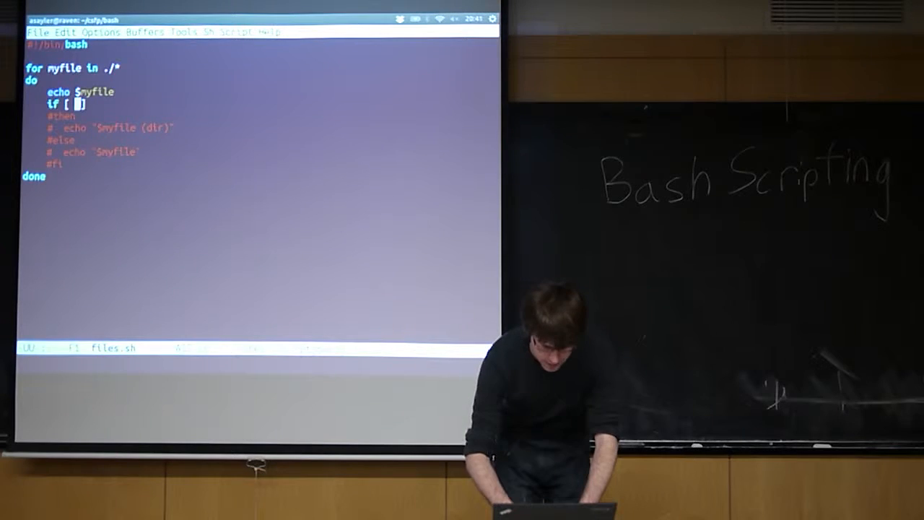
- Make the if test [ -d $myfile ] so directories are labelled (dir)
type("-d")
type("./")
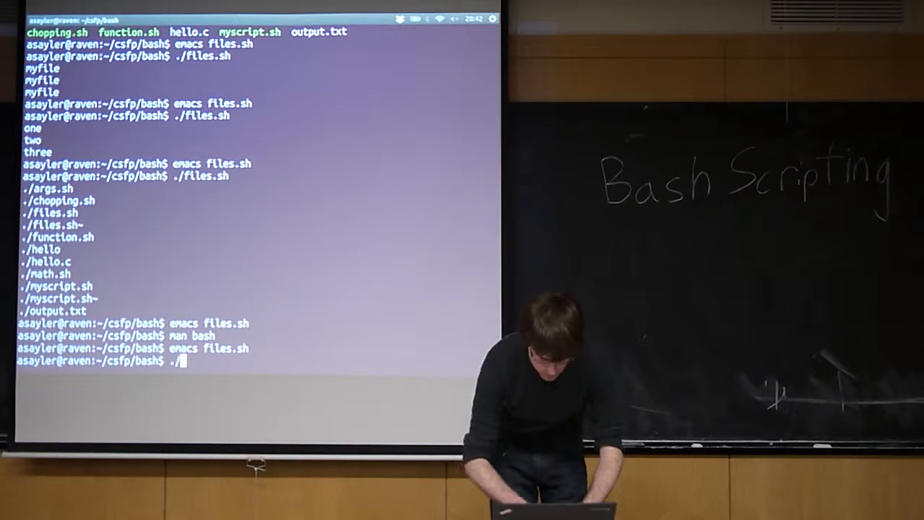
- Run ./files.sh to list the current entries
type("files.sh")
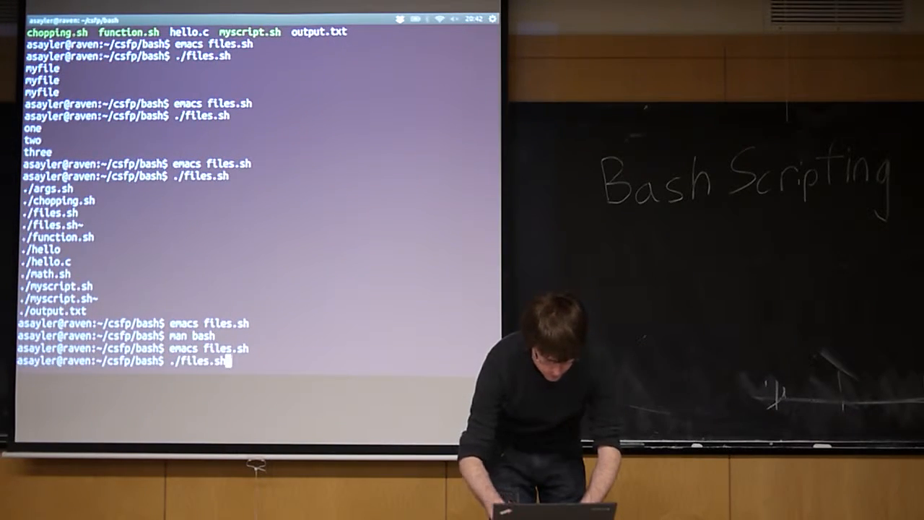
key("Return")
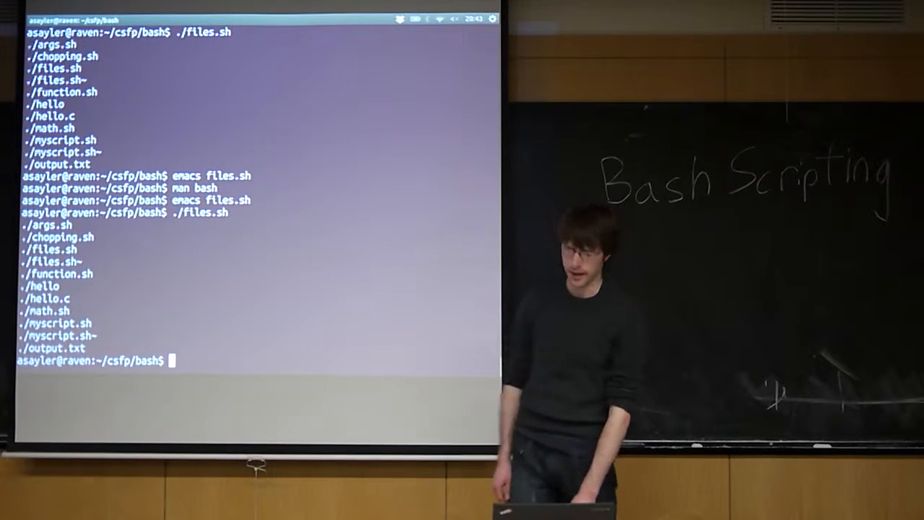
- Create directory mydir with mkdir and rerun the script so mydir shows (dir)
type("m")
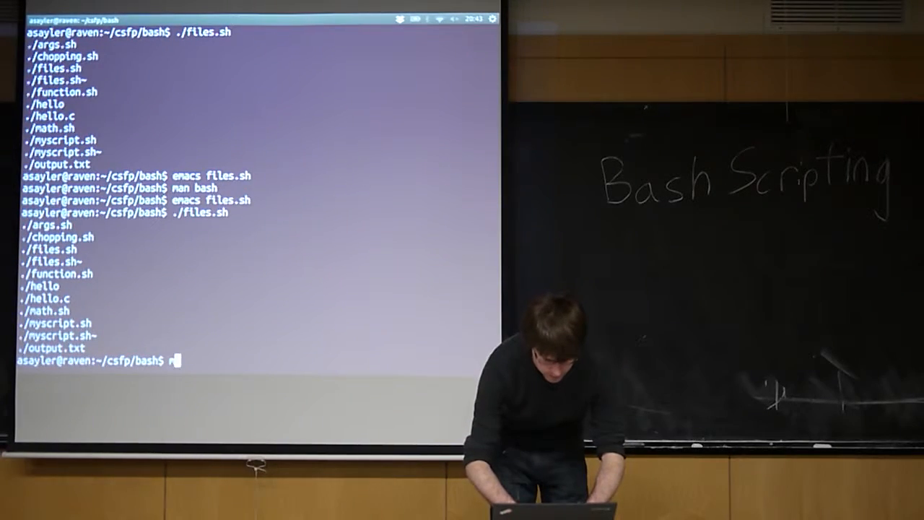
type("mkdir mydi")
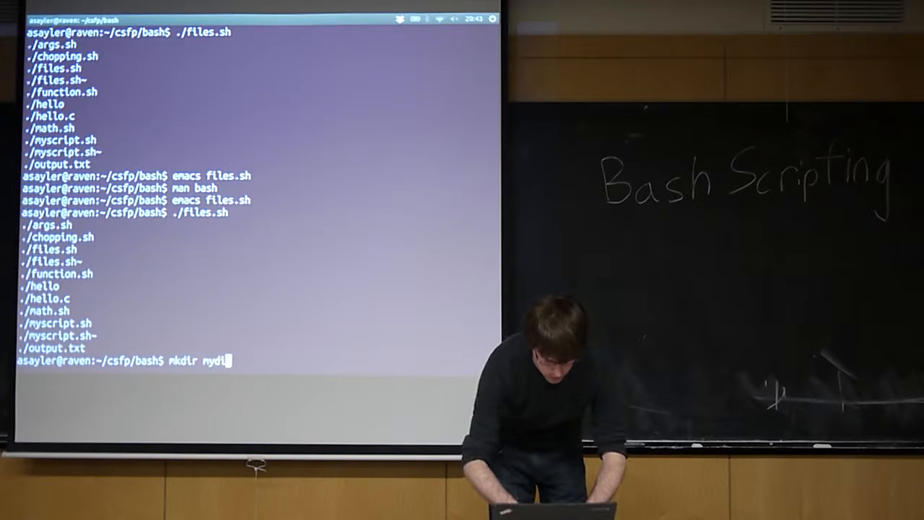
key("Return")
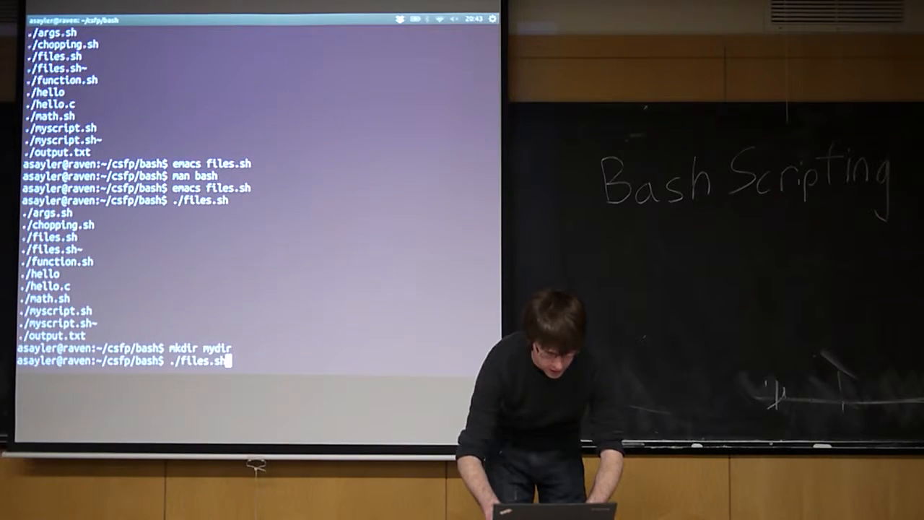
key("Return")
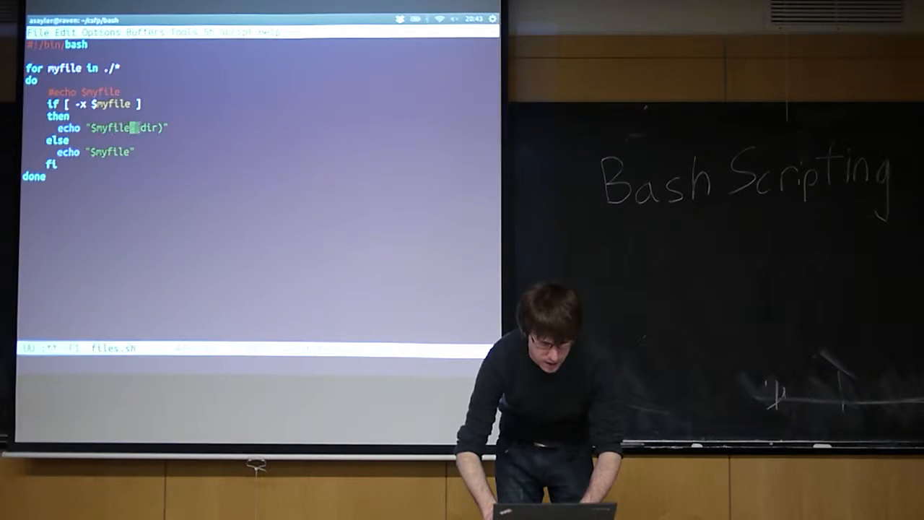
- Change the echo messages to '$myfile is runable' and '$myfile is not' for the -x test, then run the script
key("BackSpace")
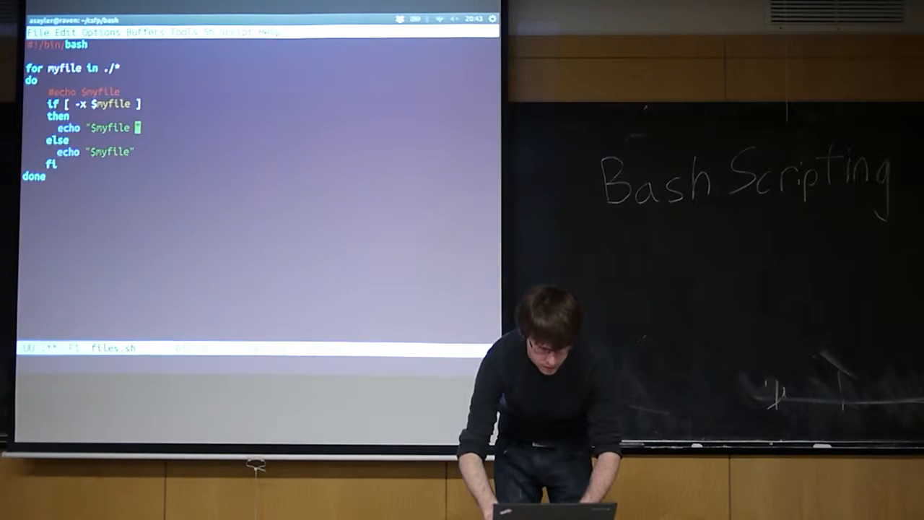
type("is riu")
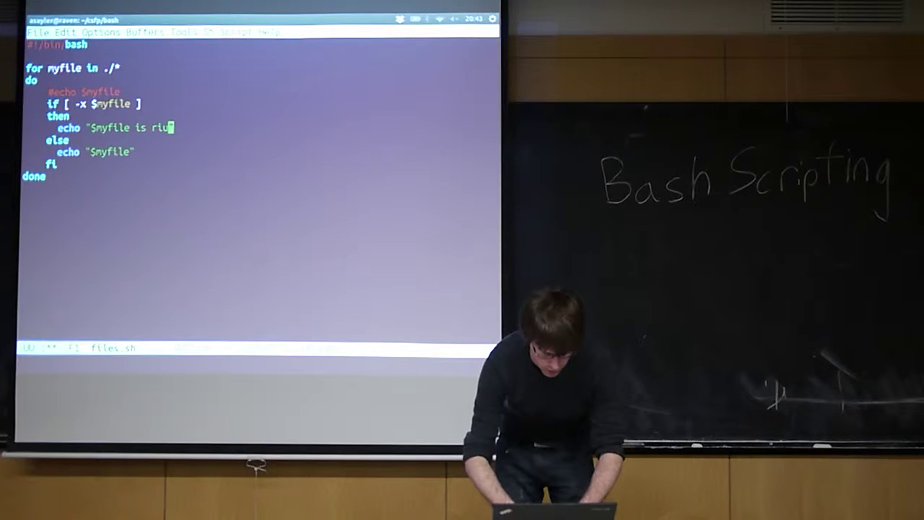
type("nable\"")
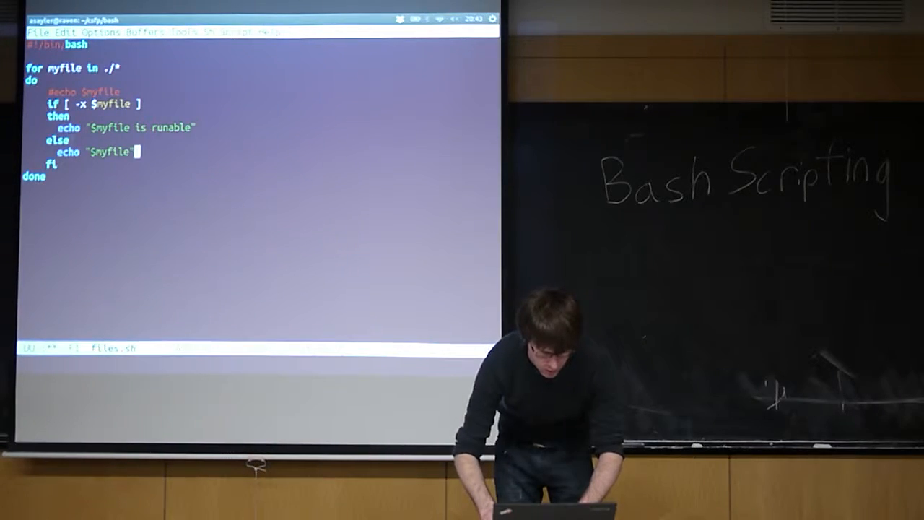
type("is n")
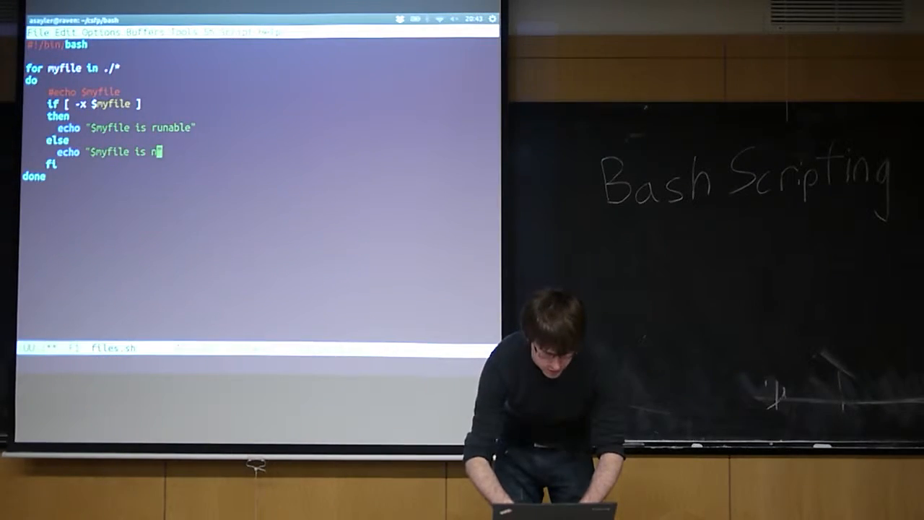
type("ot")
type("./files.sh")
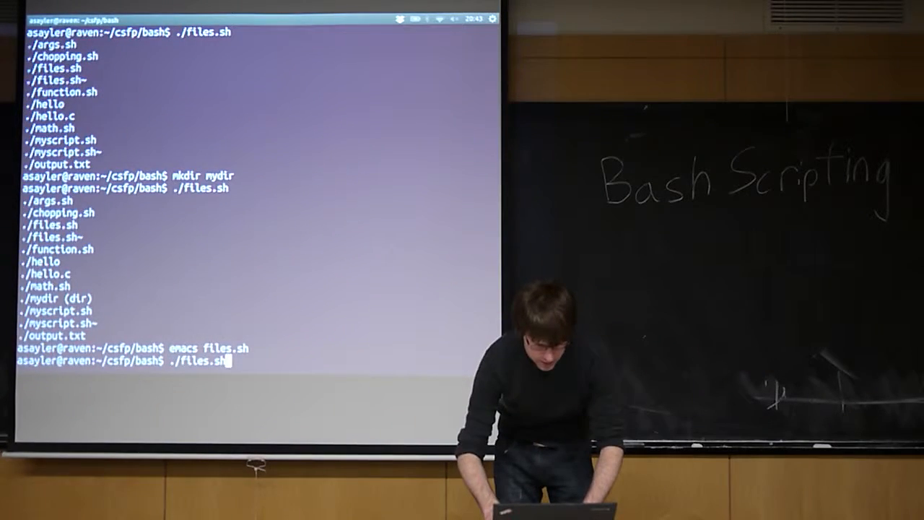
key("Return")
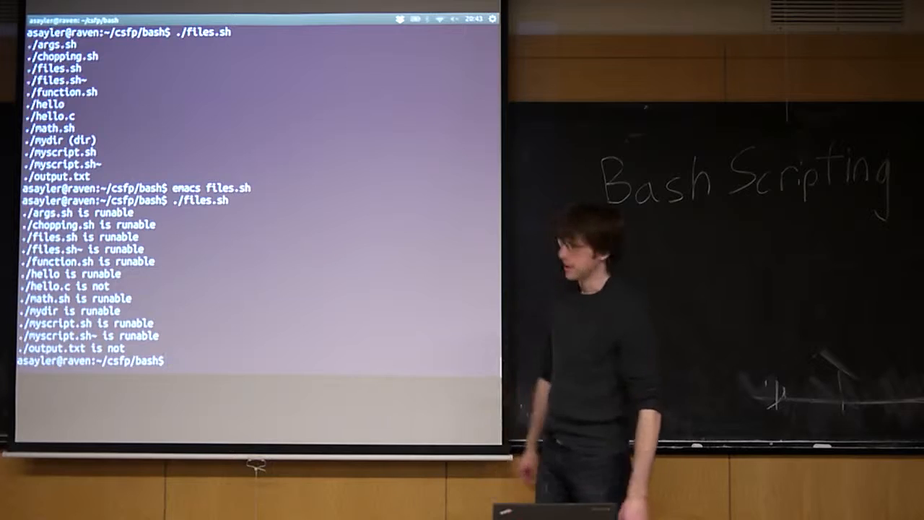